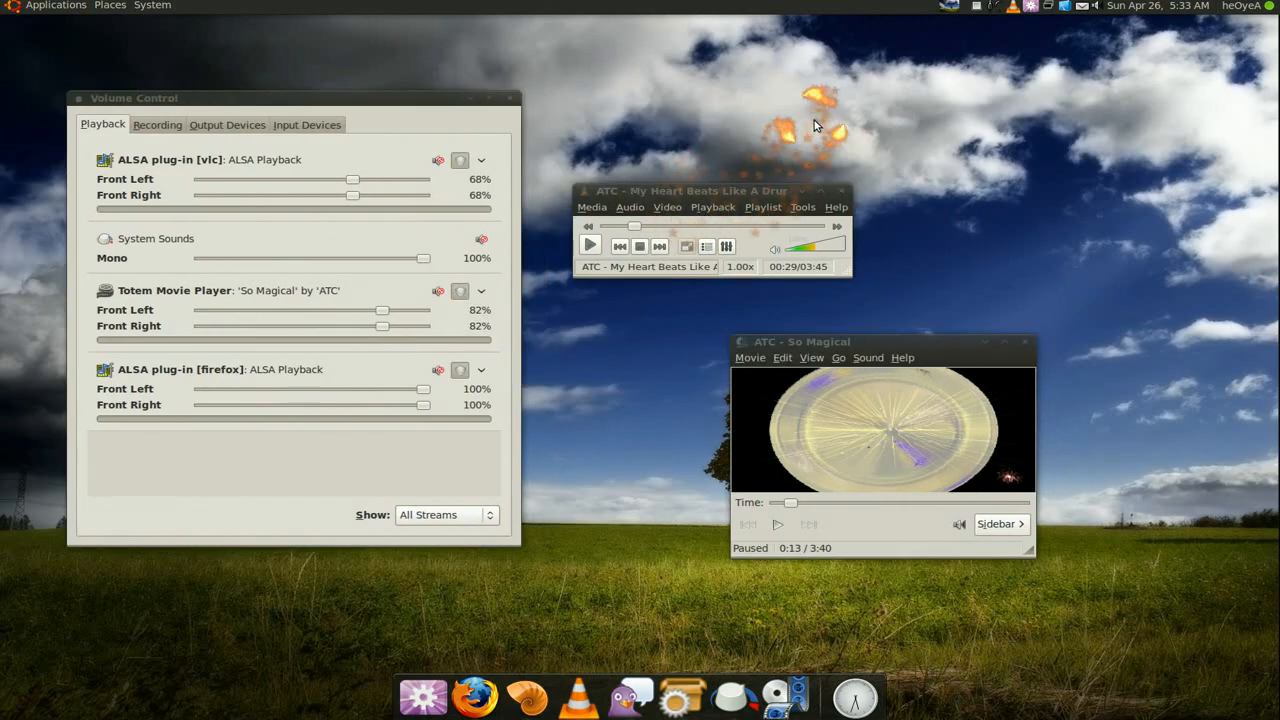
pyautogui.moveTo(763, 320)
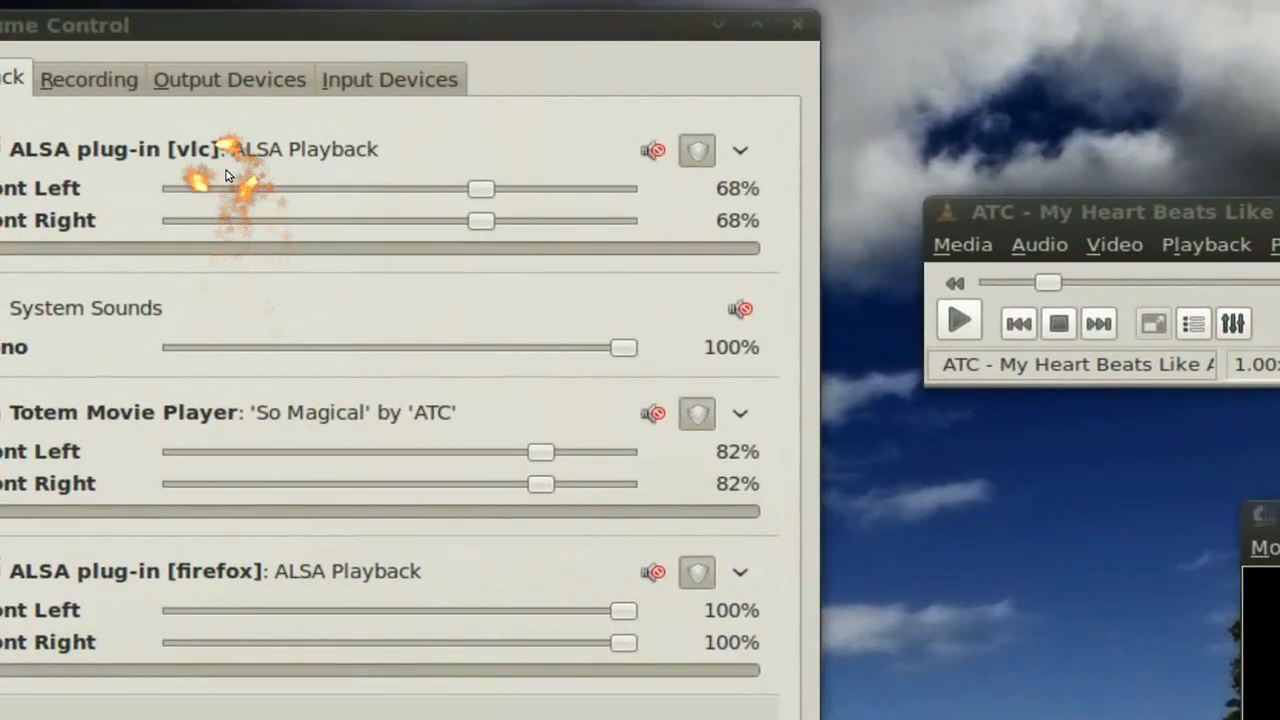
# Glance at the input devices and their levels, return to playback streams, then clear the windows
pyautogui.scroll(-3)
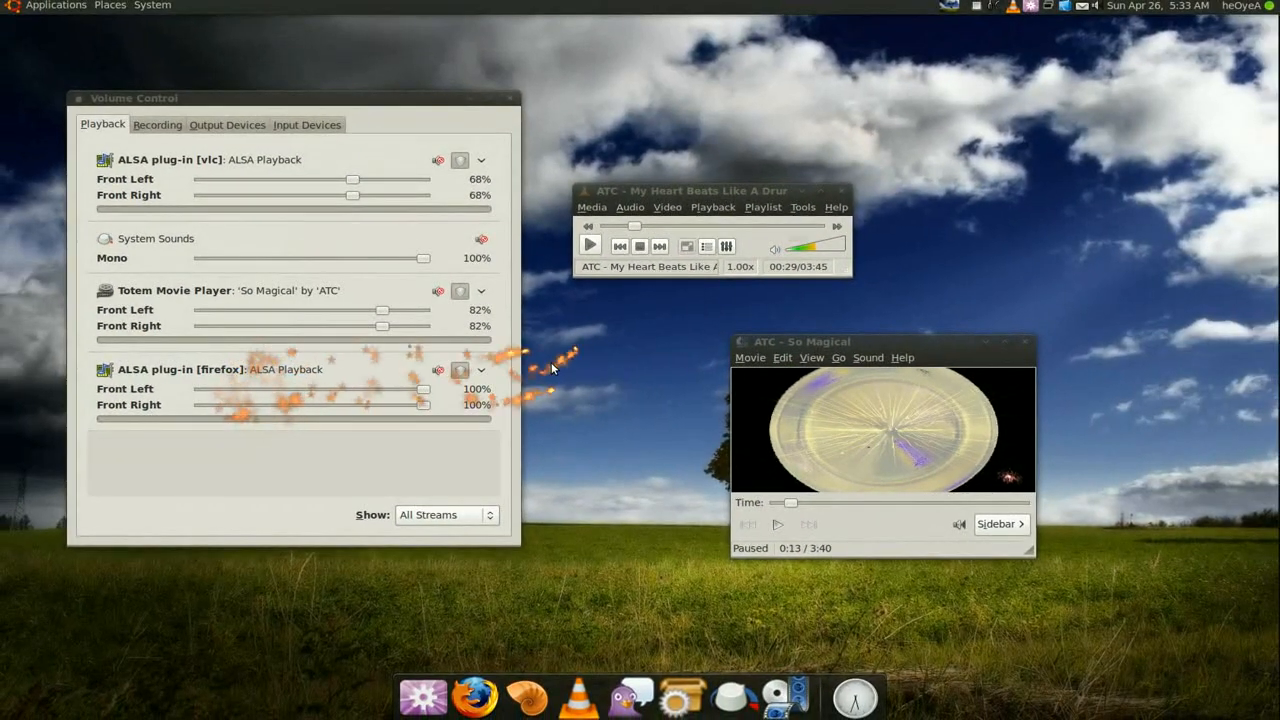
pyautogui.moveTo(615, 335)
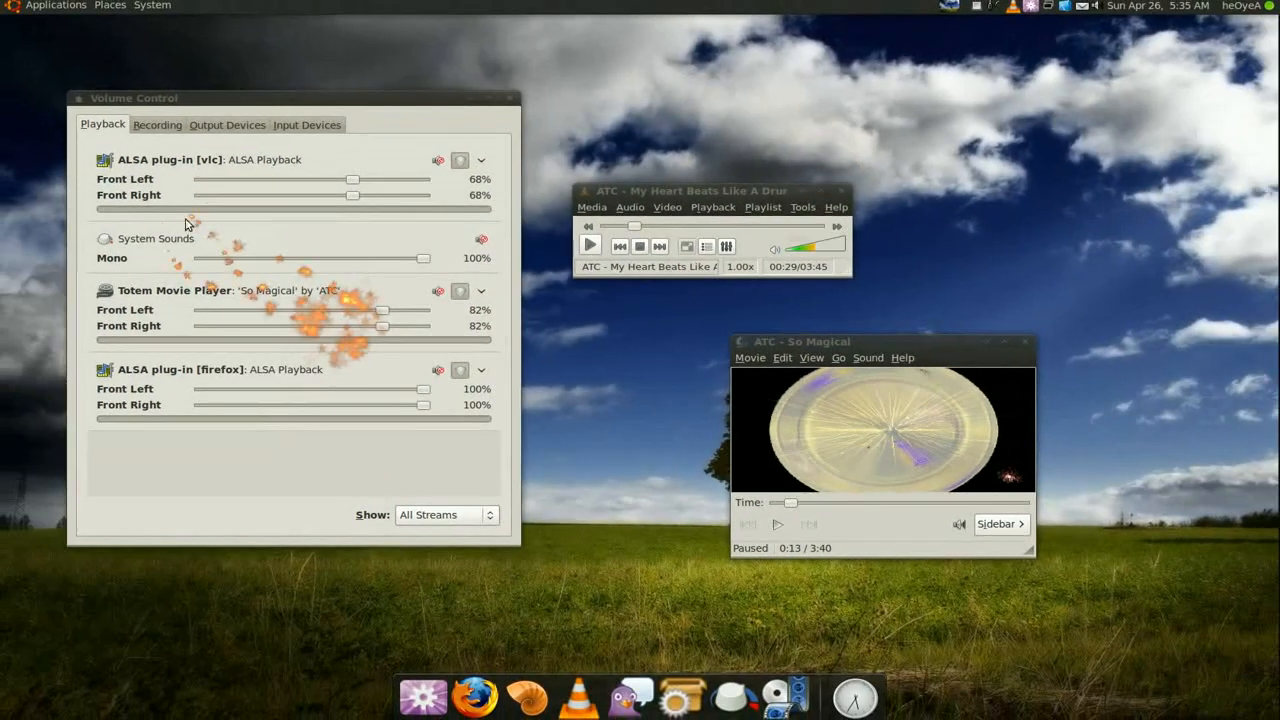
pyautogui.click(157, 124)
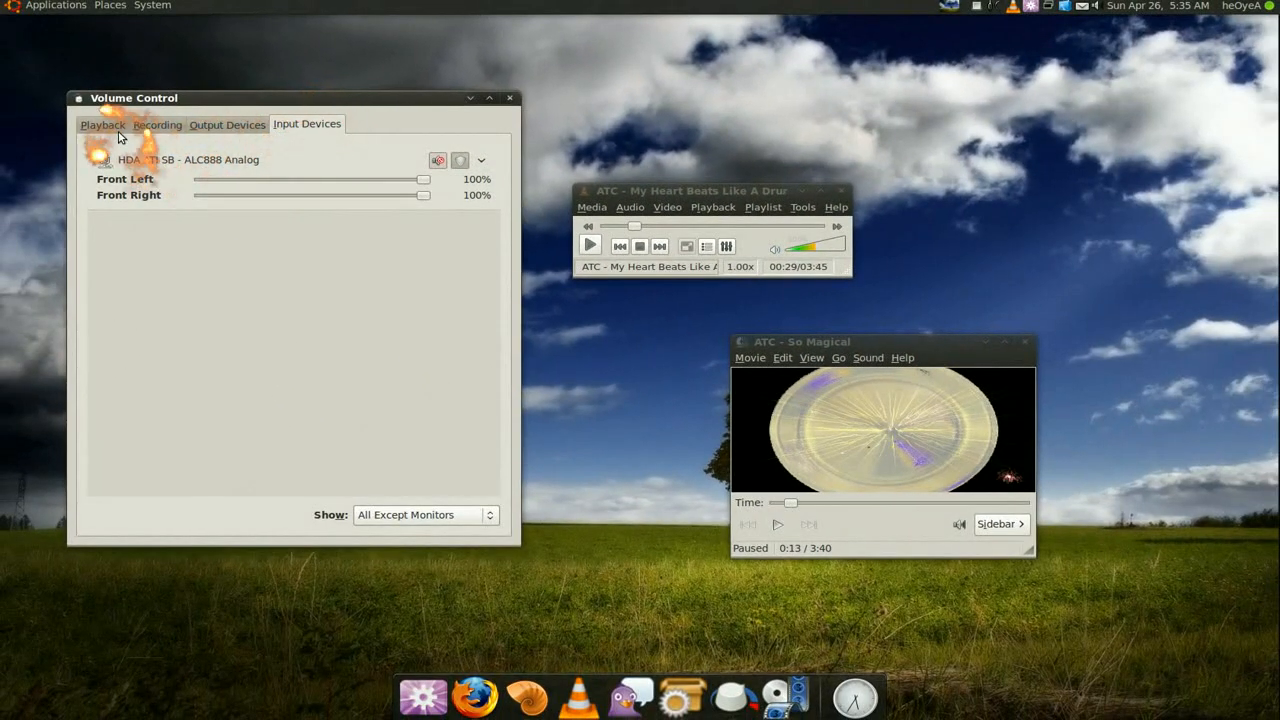
pyautogui.click(102, 124)
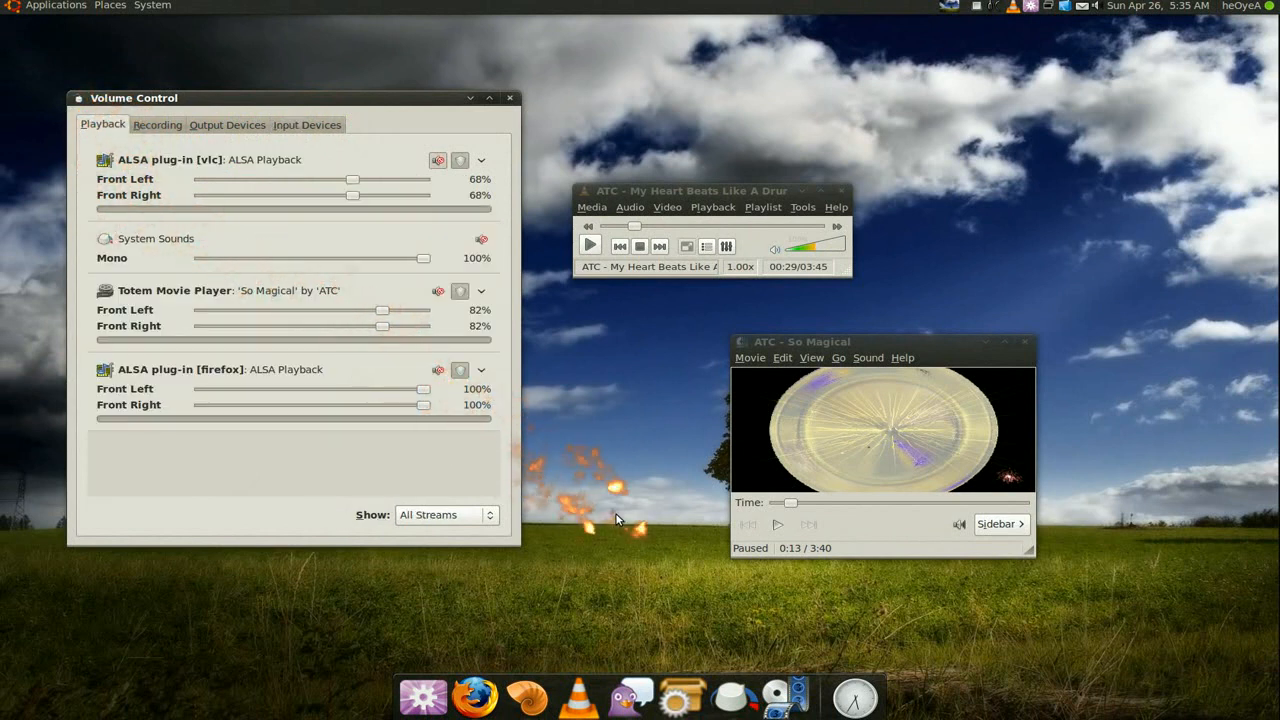
pyautogui.moveTo(683, 695)
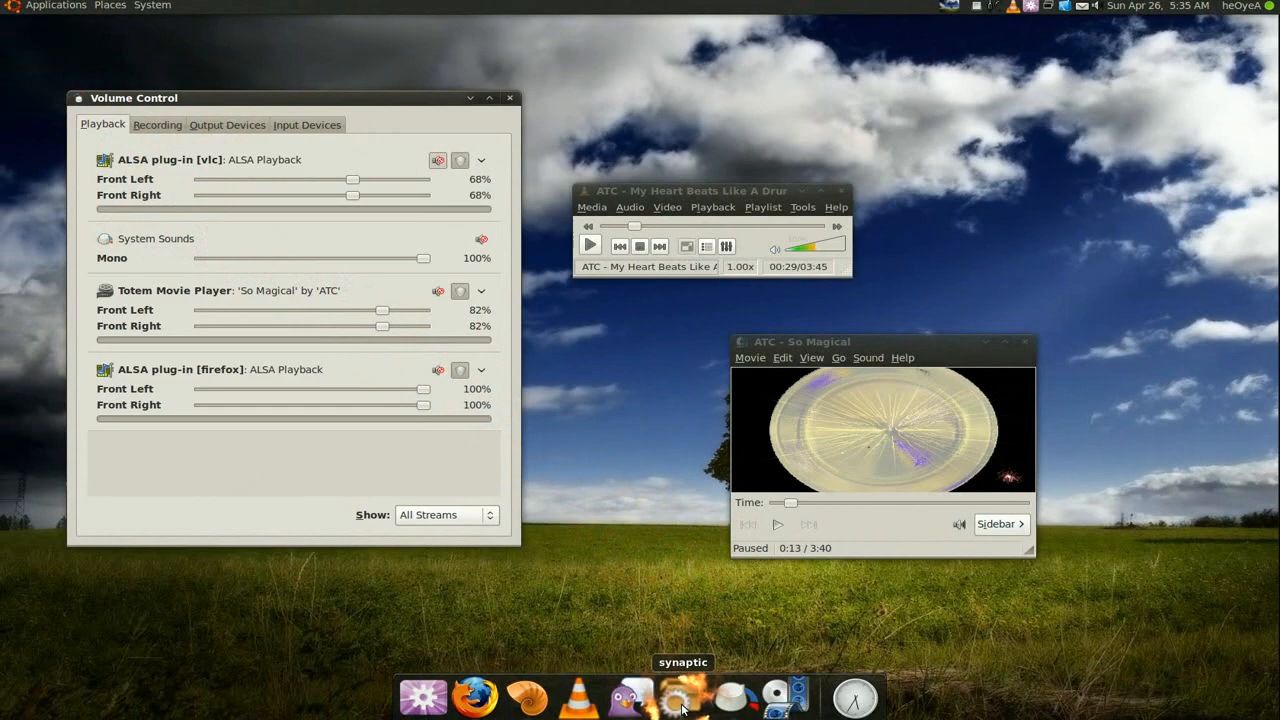
pyautogui.click(683, 695)
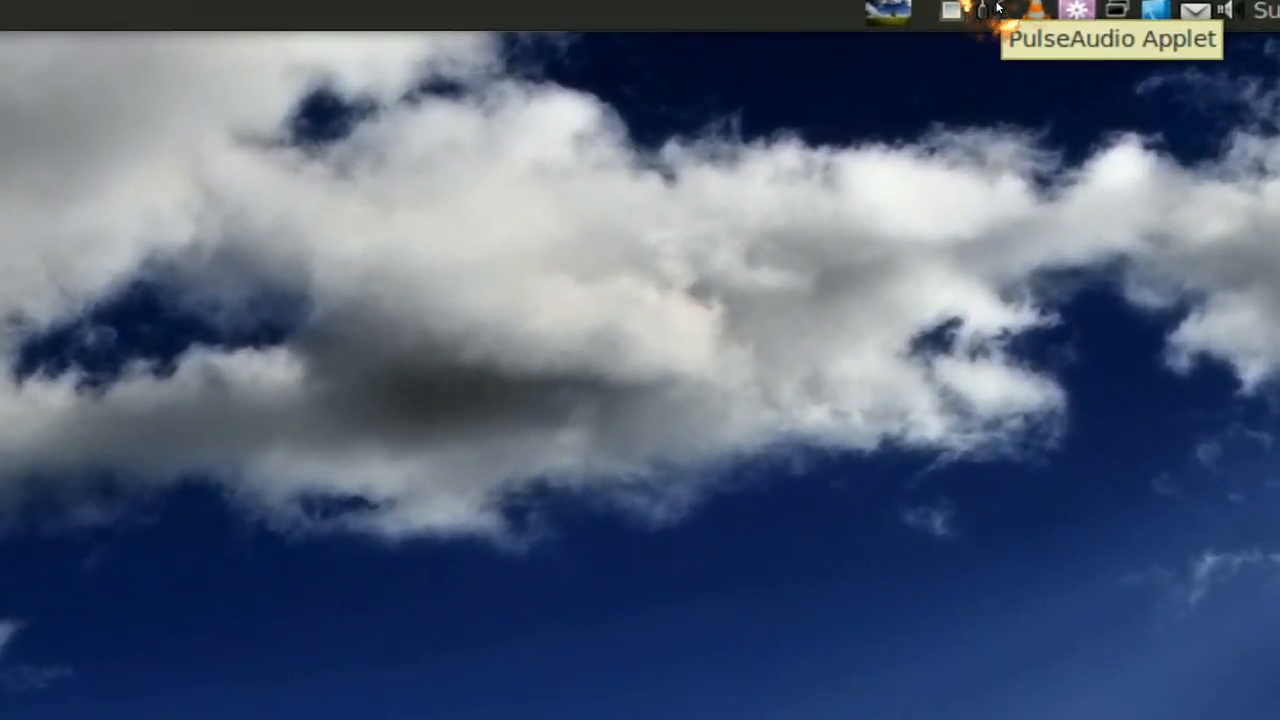
# Open the Device Chooser applet's Preferences, keep 'Start applet on session login' checked, and close
pyautogui.click(993, 8)
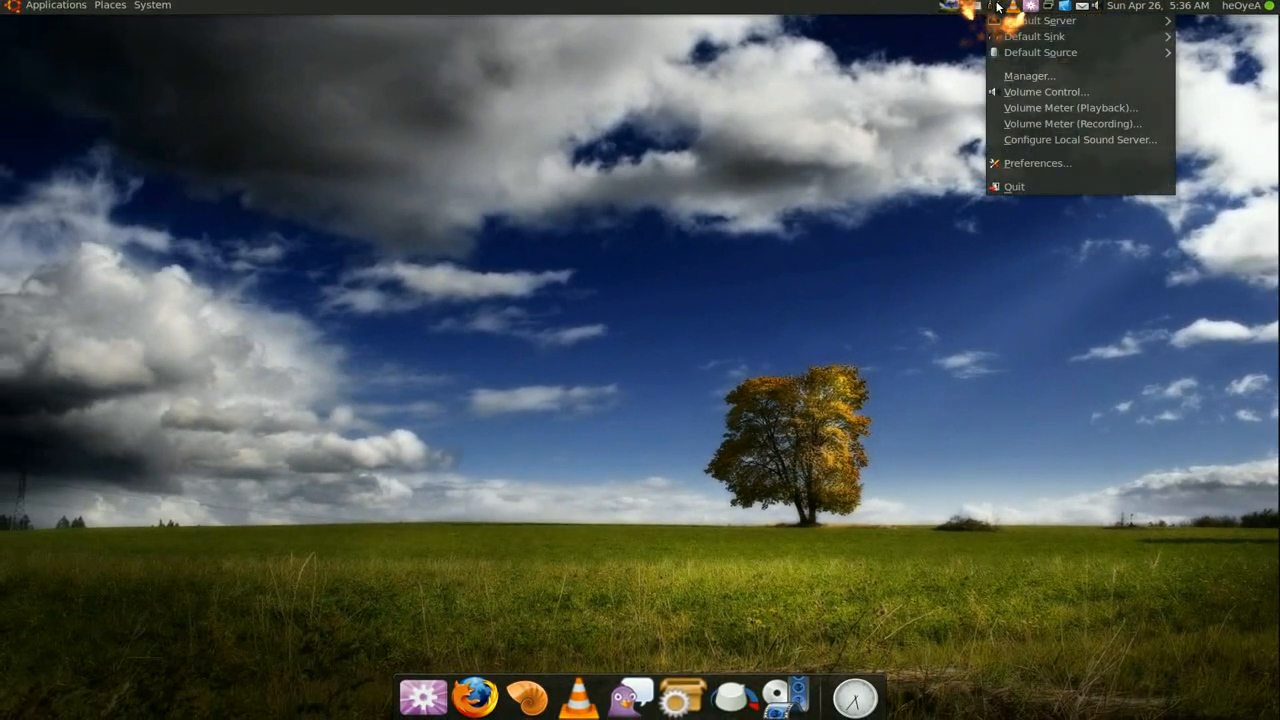
pyautogui.click(1037, 162)
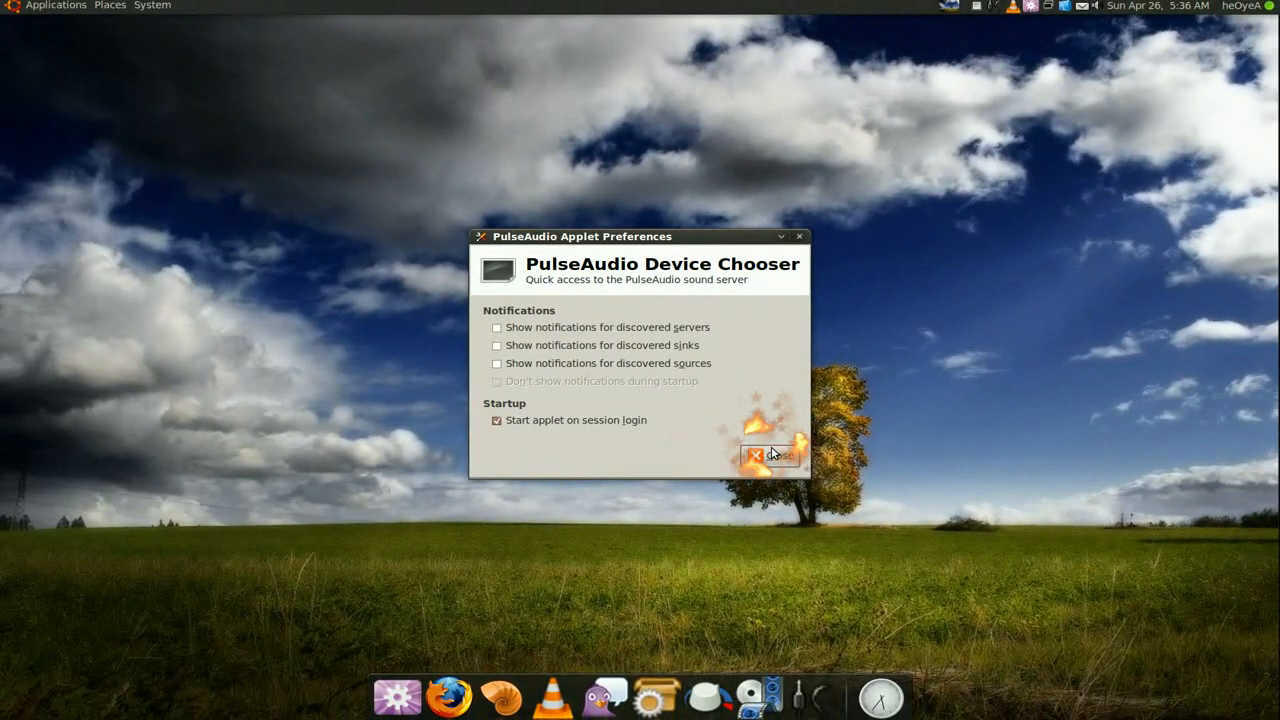
pyautogui.click(772, 456)
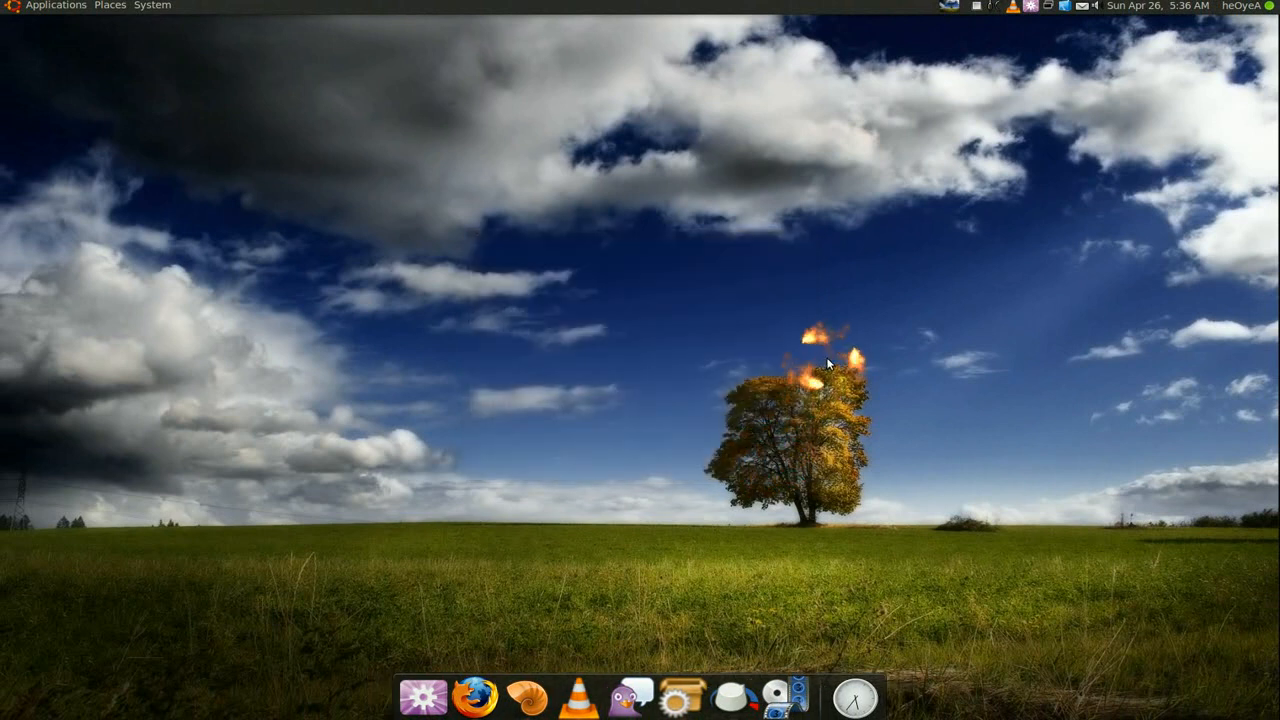